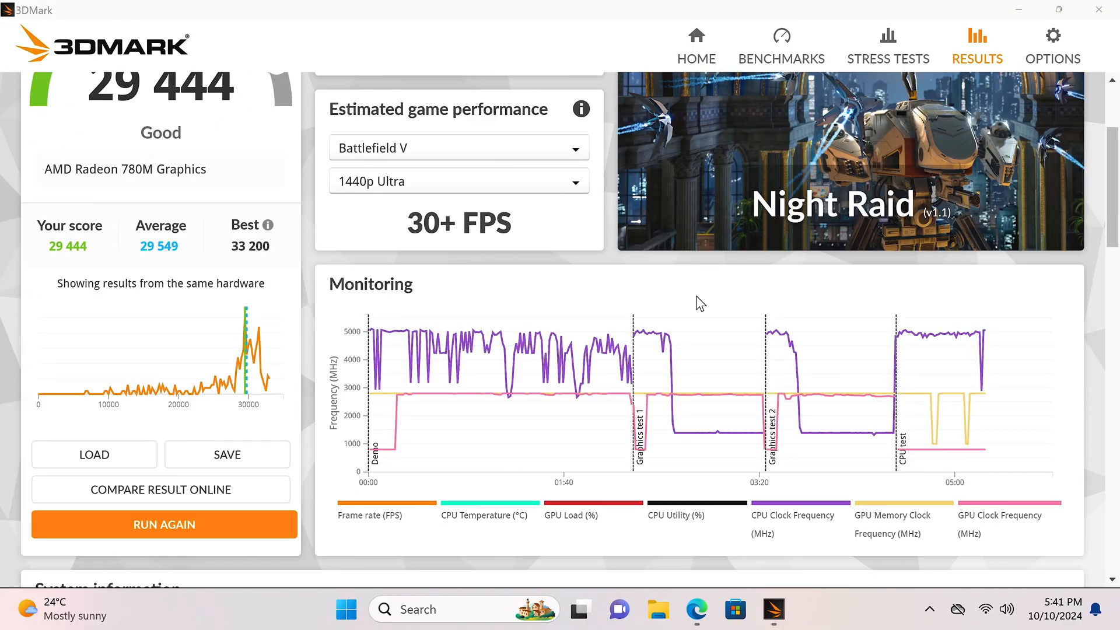
Scroll the Wild Life Extreme result (5 878, Radeon 780M) down to its frame-rate graph and system information
scroll("down", 3)
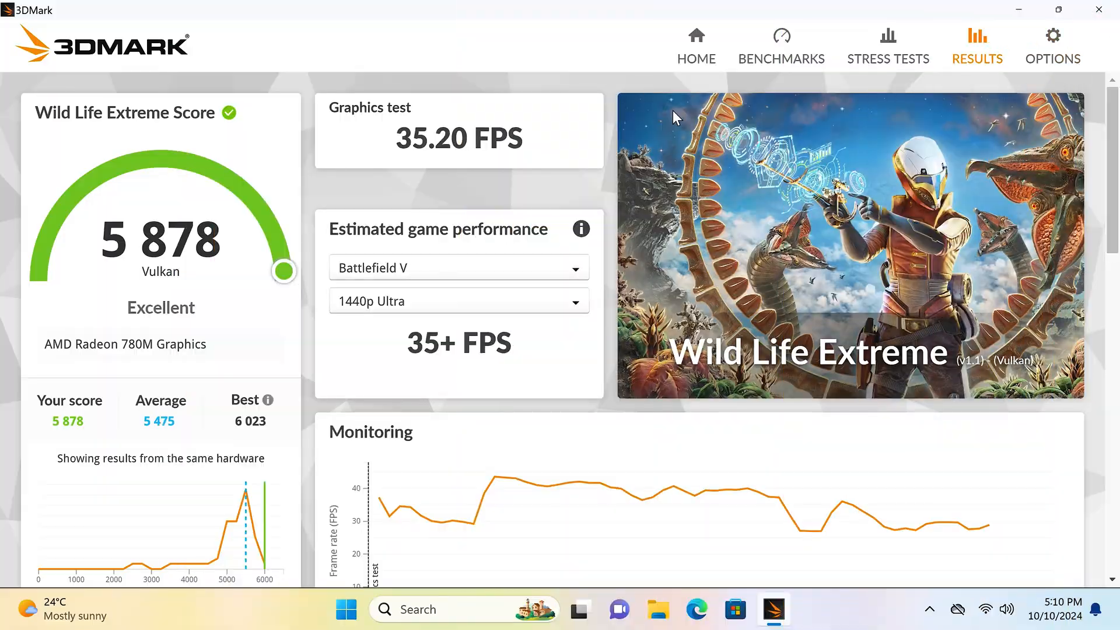
mouse_move(252, 181)
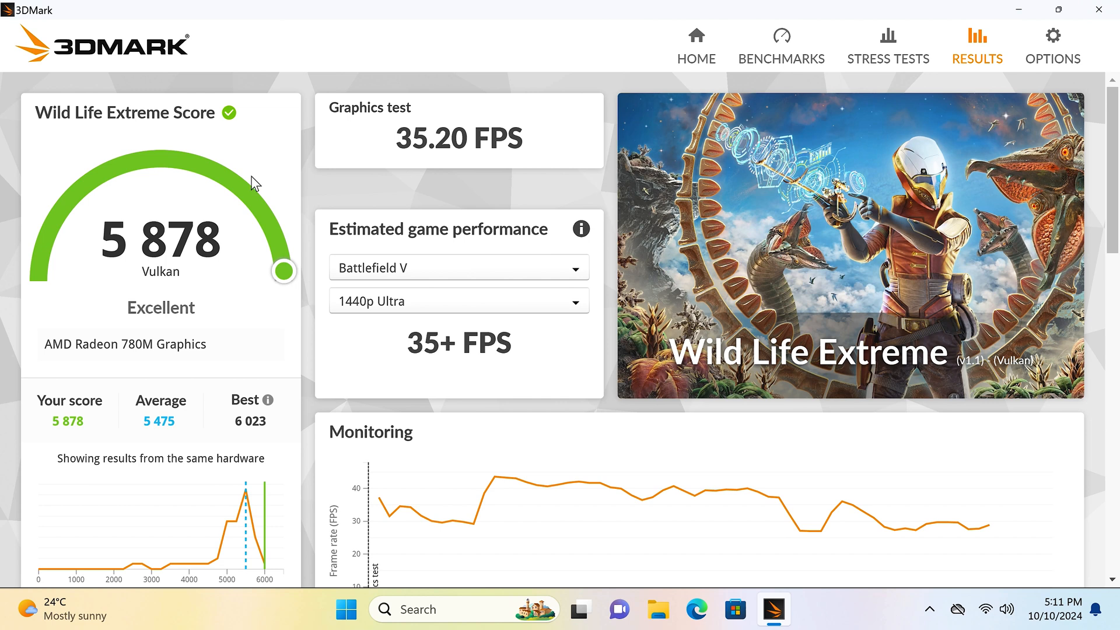
scroll("down", 3)
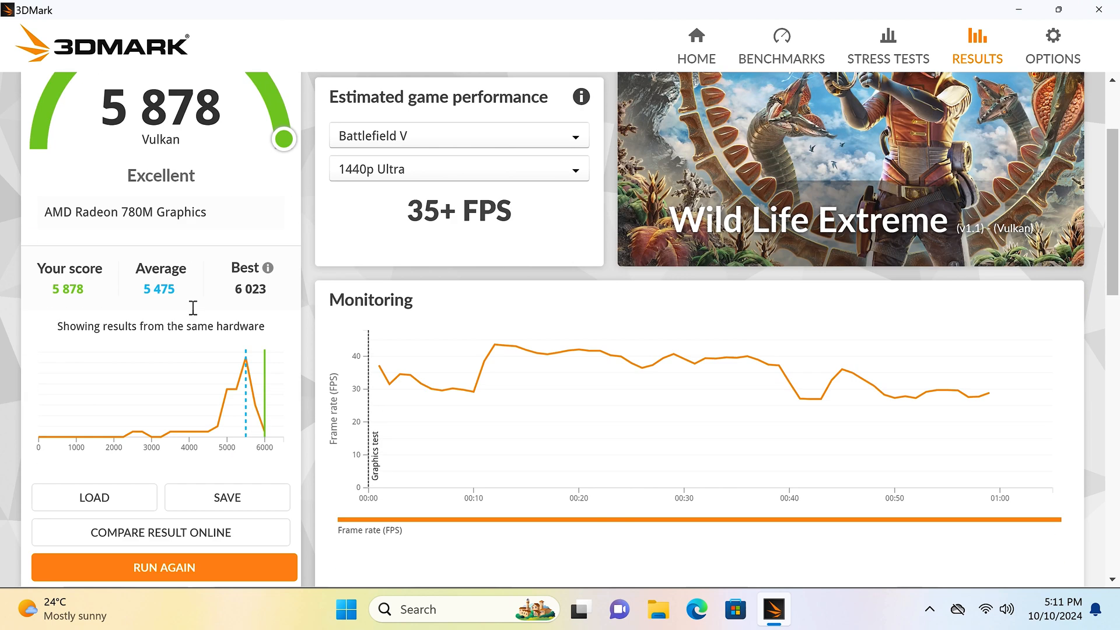
scroll("down", 3)
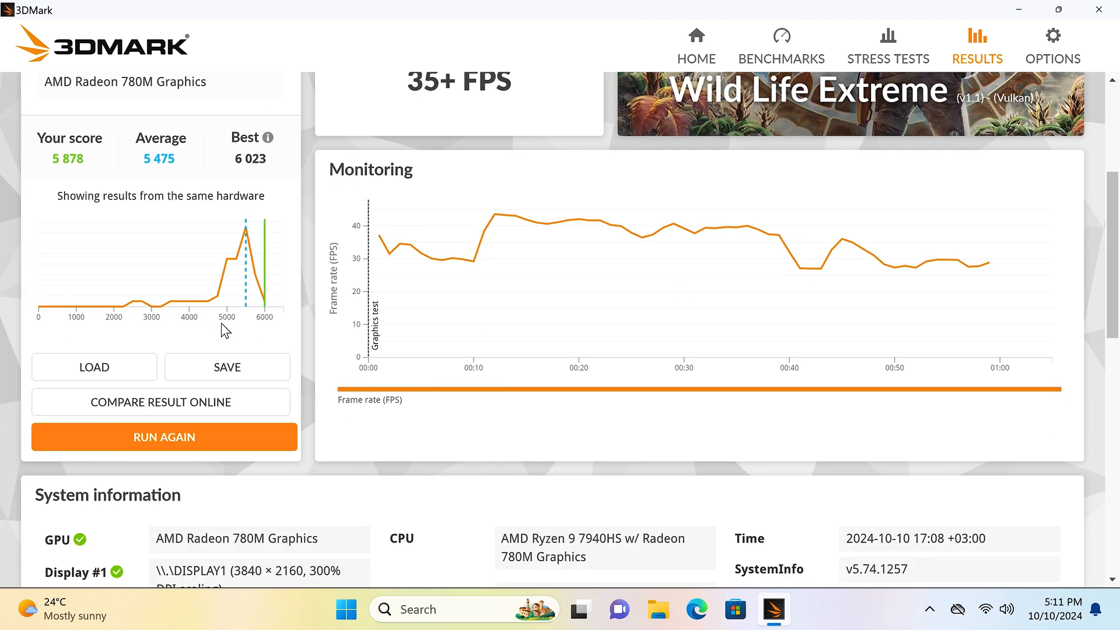
mouse_move(206, 231)
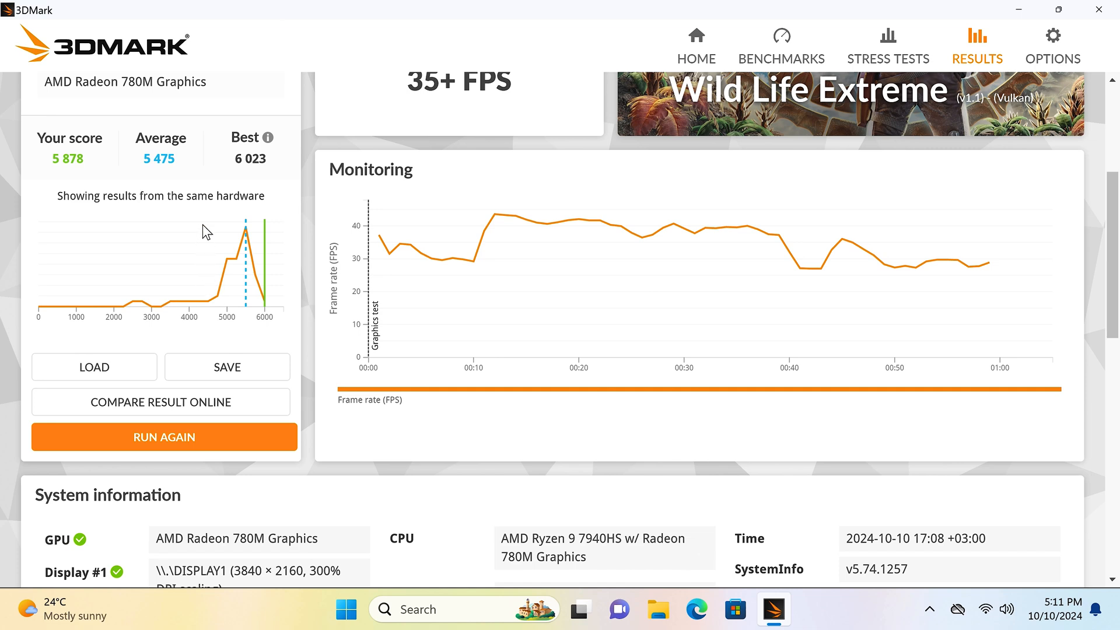
mouse_move(248, 253)
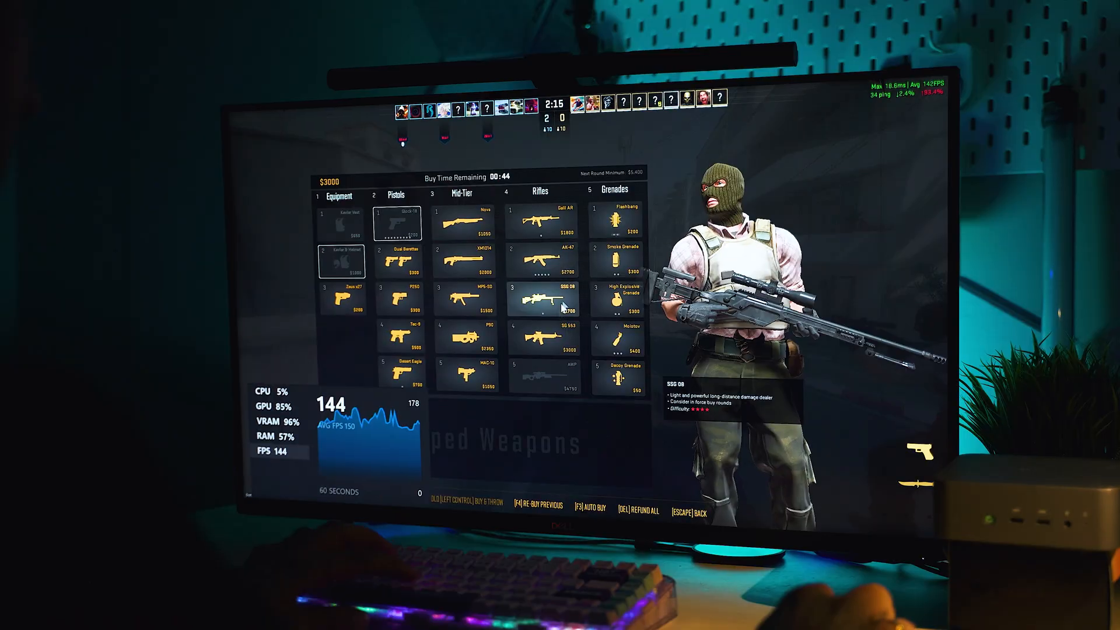
Purchase the AK-47 from the Rifles section of the buy menu, leaving $300
left_click(553, 262)
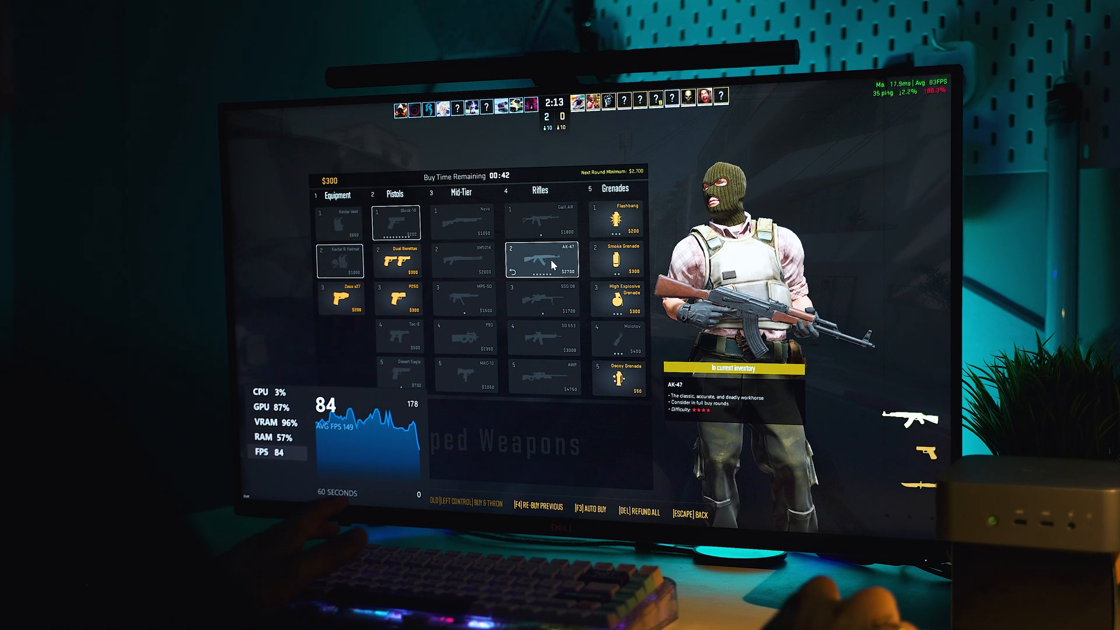